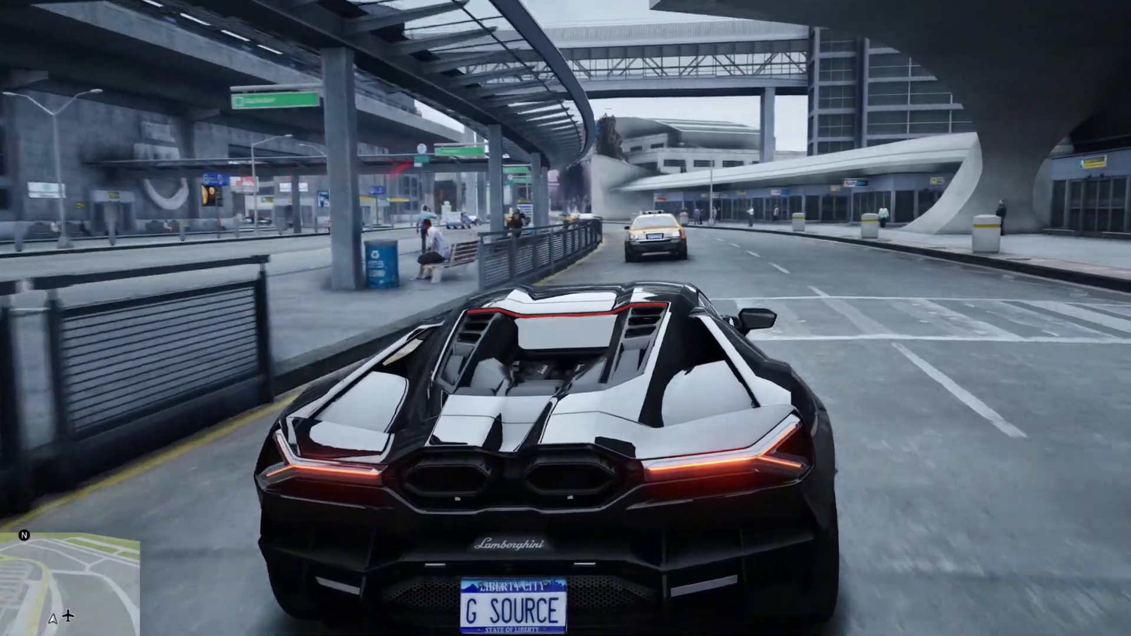
- Download the V35 Money Fronts gameconfig archive from the 5mods Gameconfig page
key(w)
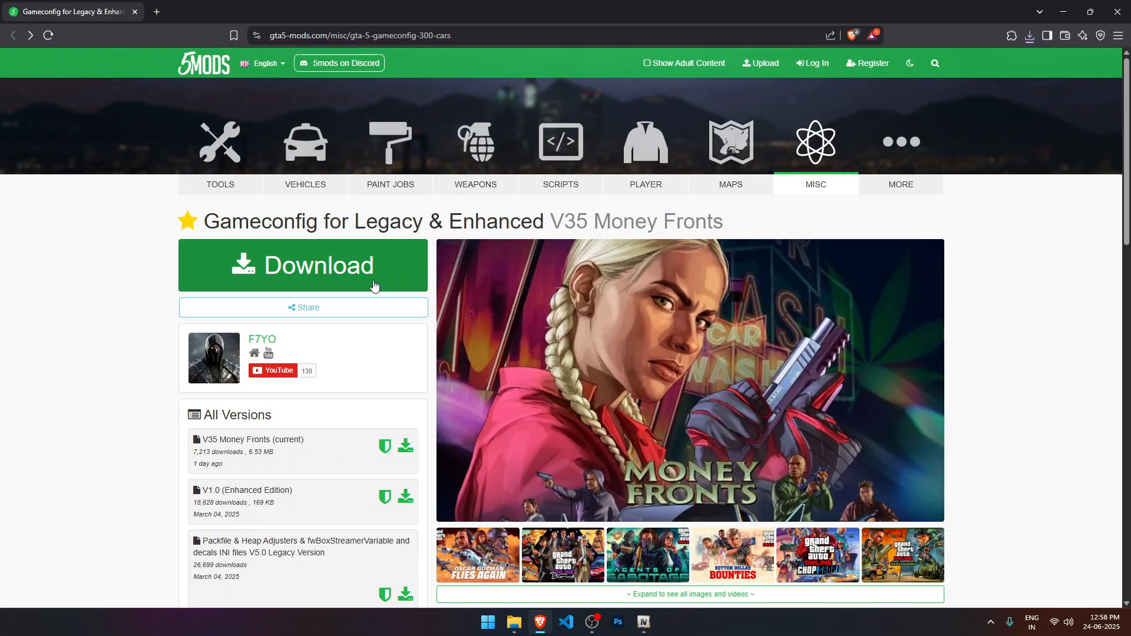
click(302, 264)
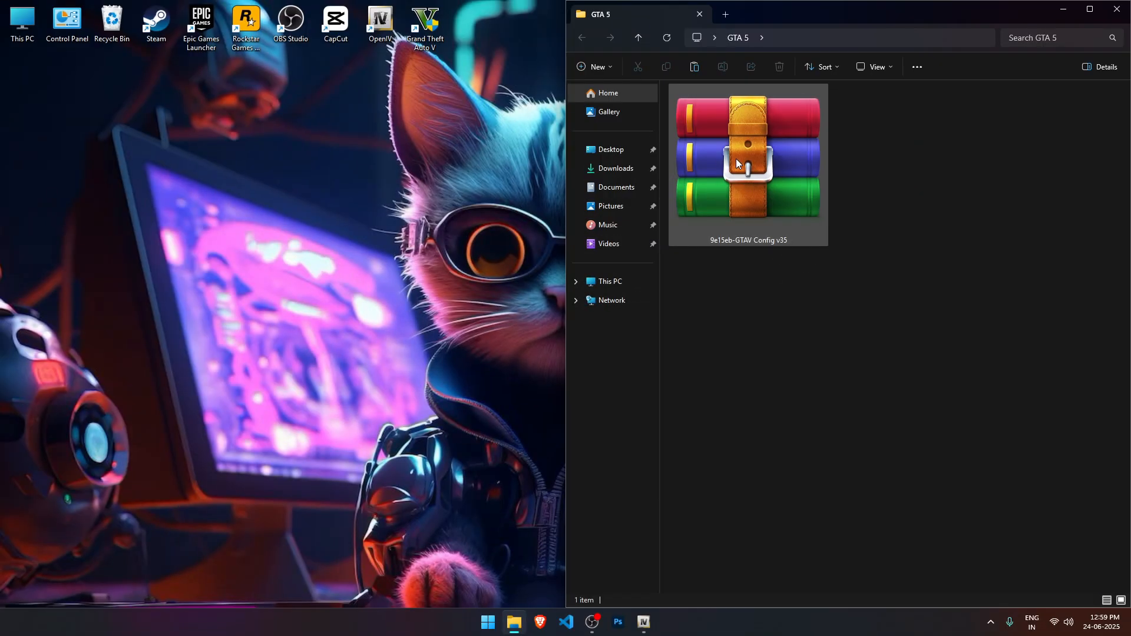
- Drill into GTAV Config v35 > Money Fronts > For More Mods > Stock Traffic (Means Gta base)
double_click(748, 157)
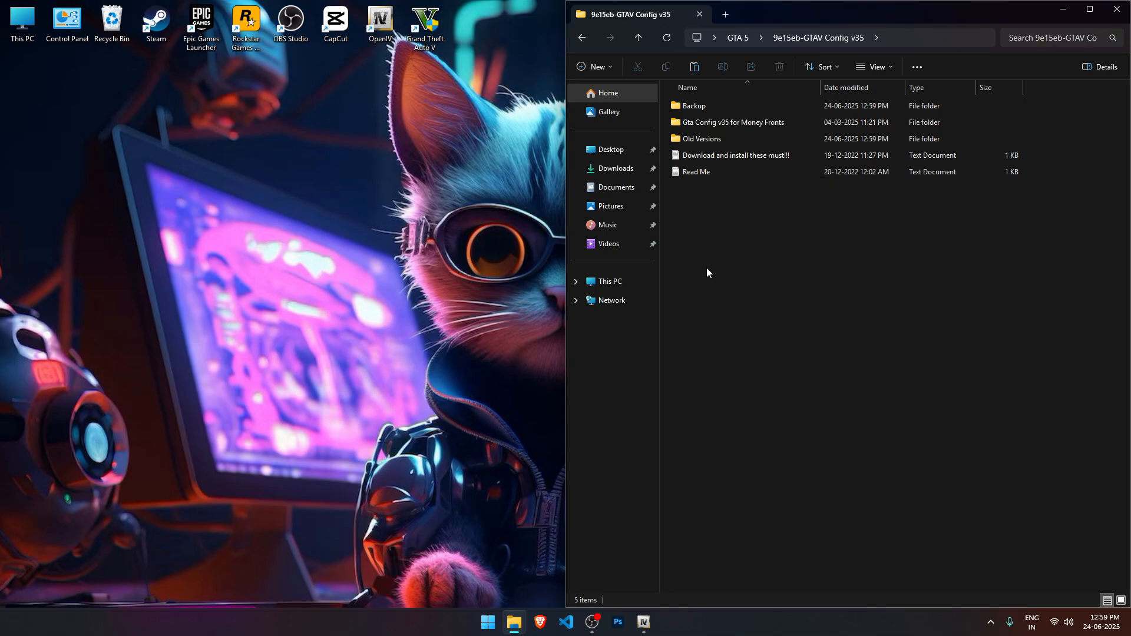
double_click(732, 122)
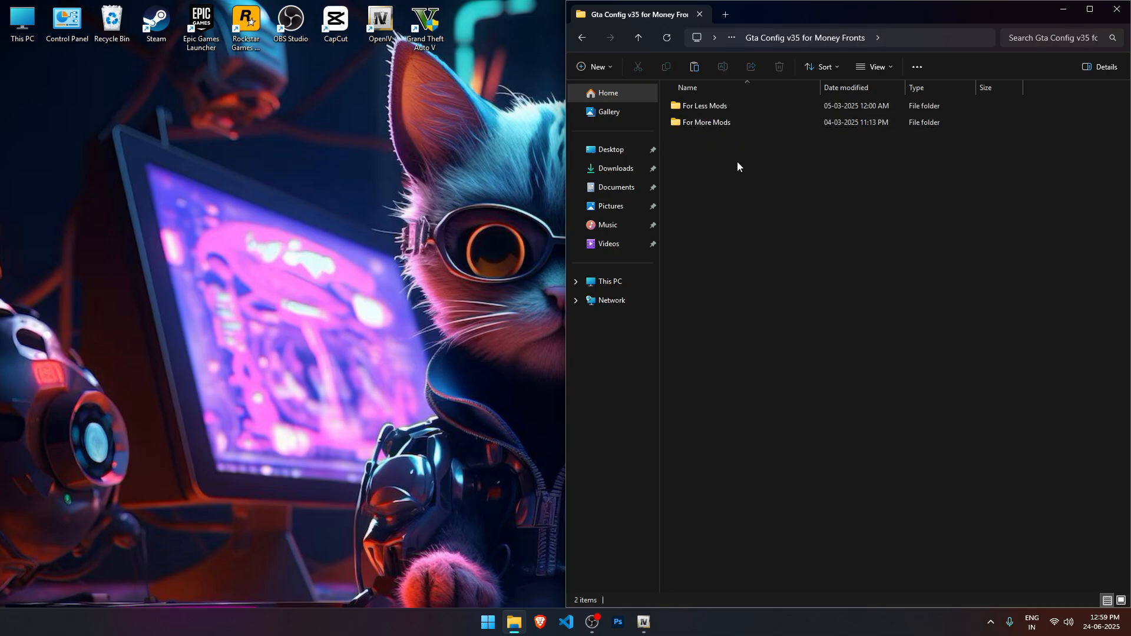
double_click(705, 122)
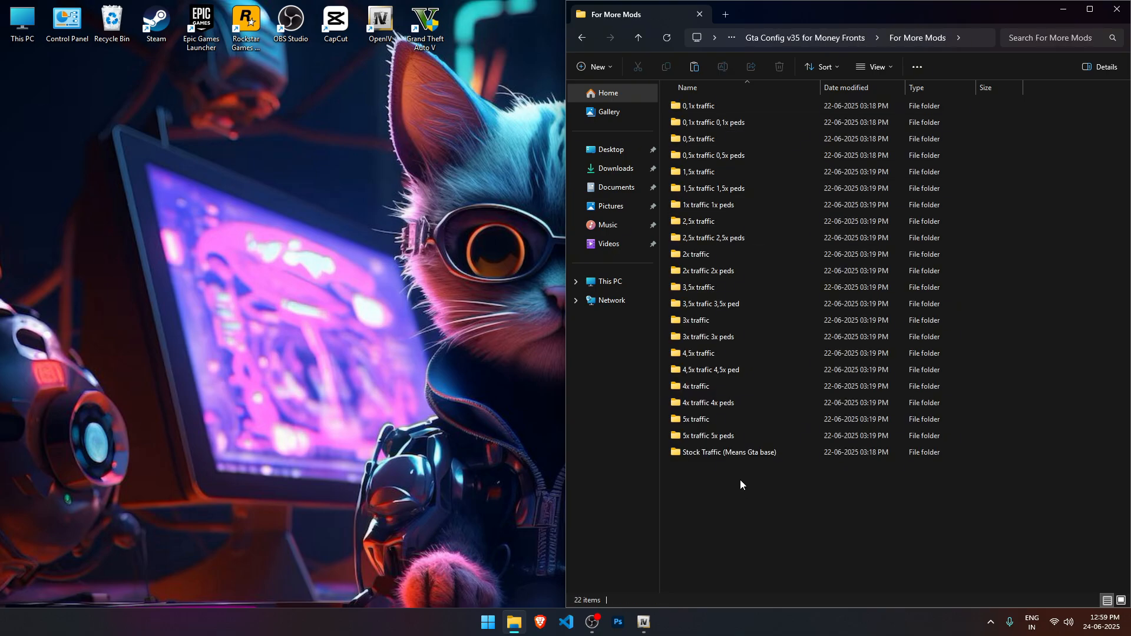
double_click(725, 452)
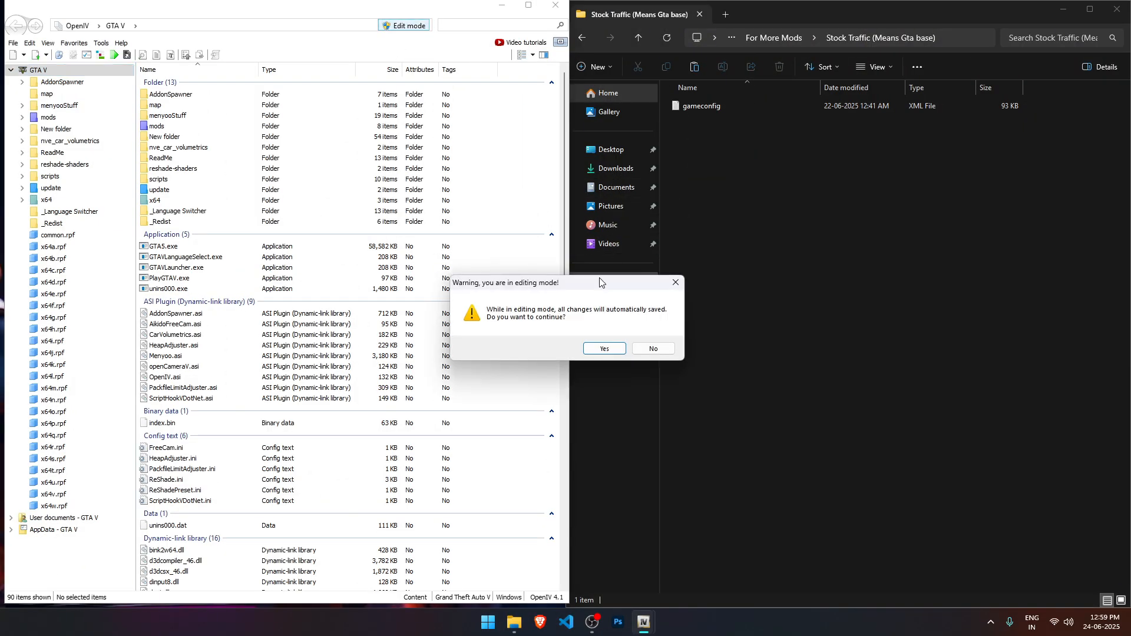
- Enable edit mode and browse mods > update.rpf to select the existing gameconfig.xml
click(603, 348)
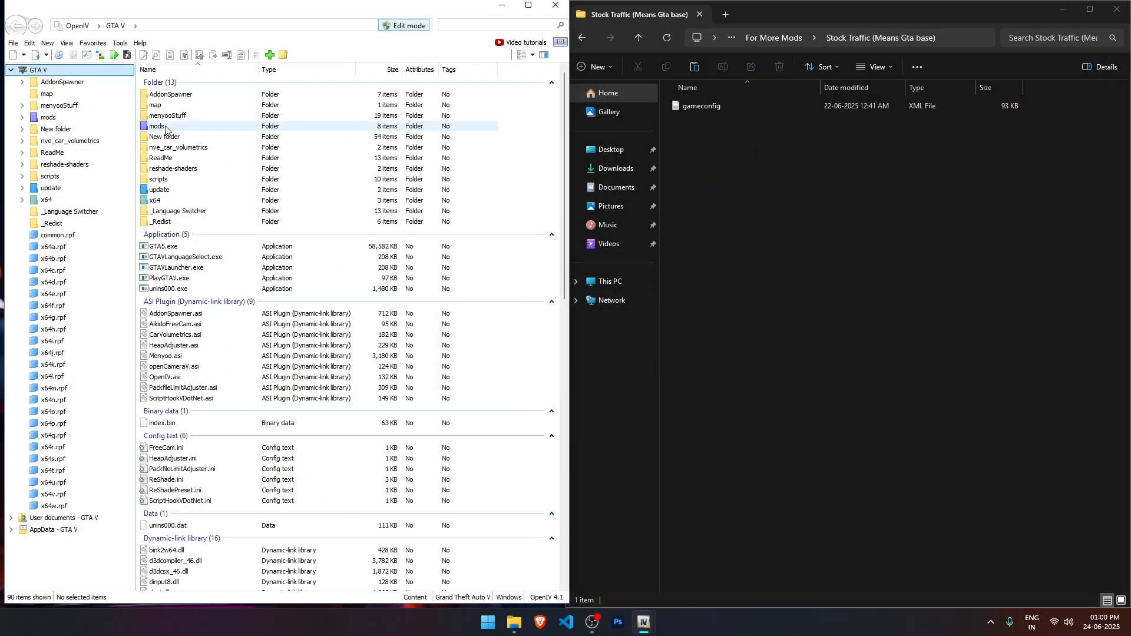
double_click(155, 126)
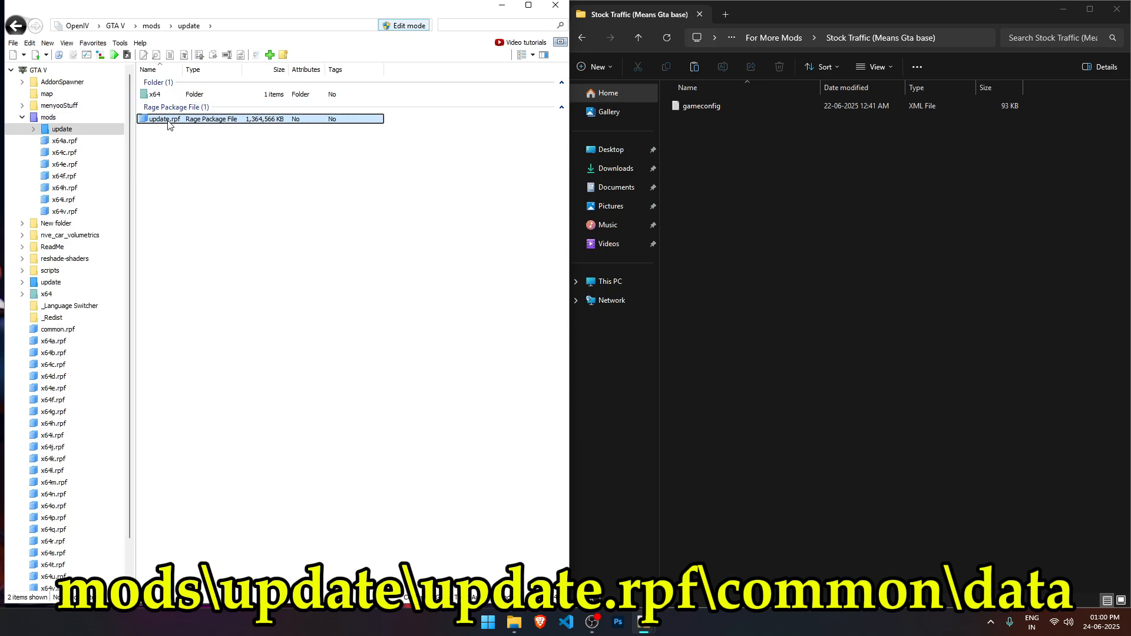
double_click(163, 118)
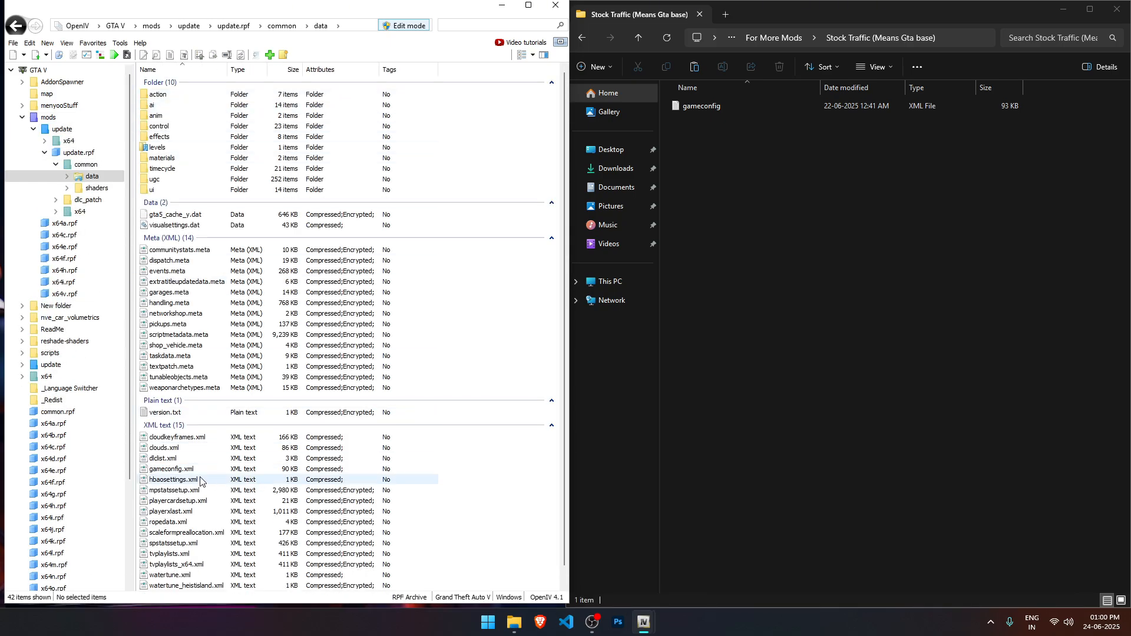
click(170, 469)
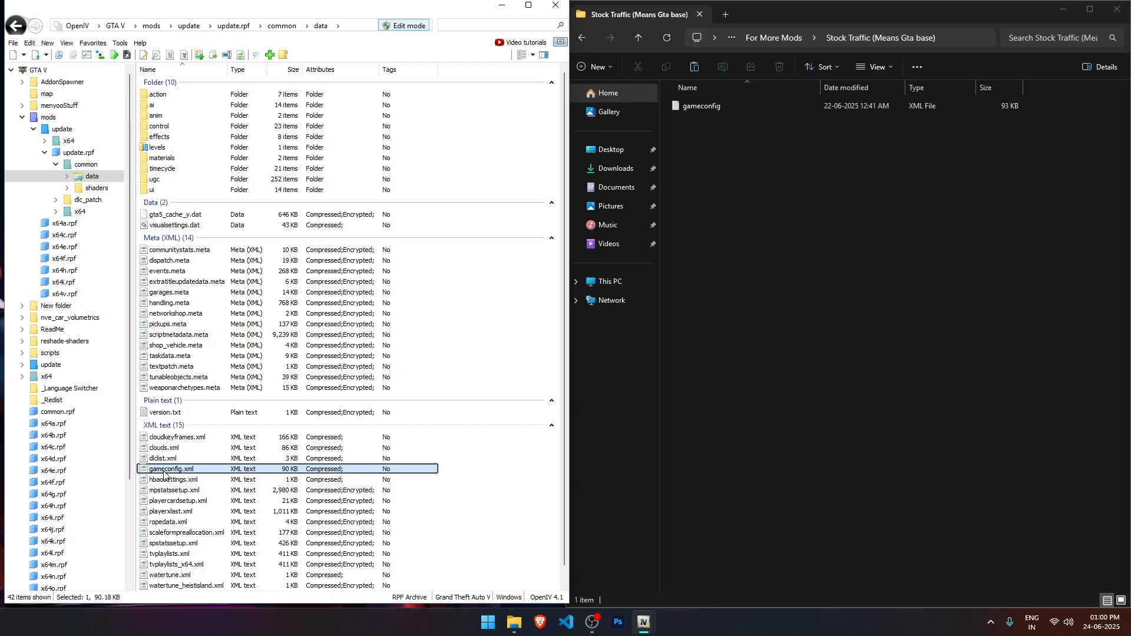
click(699, 105)
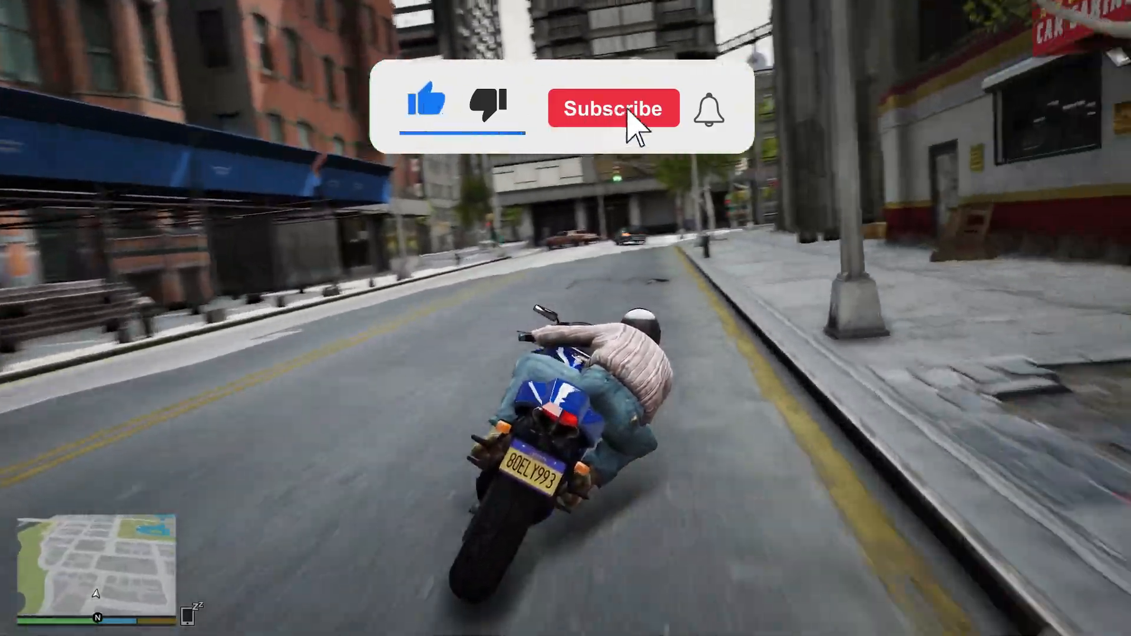
click(613, 108)
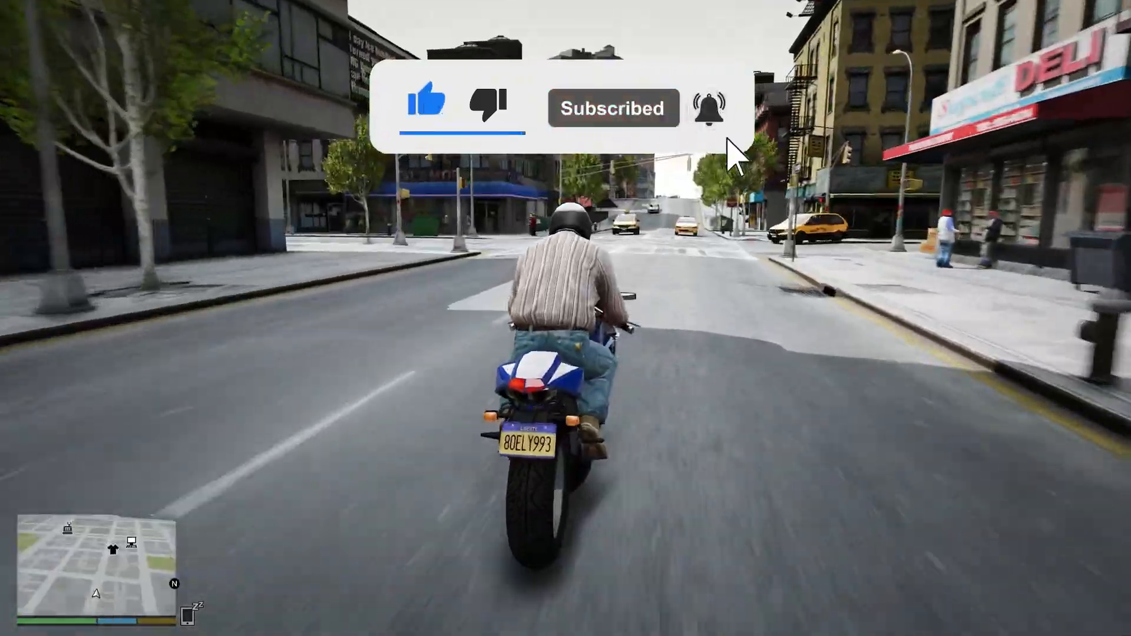